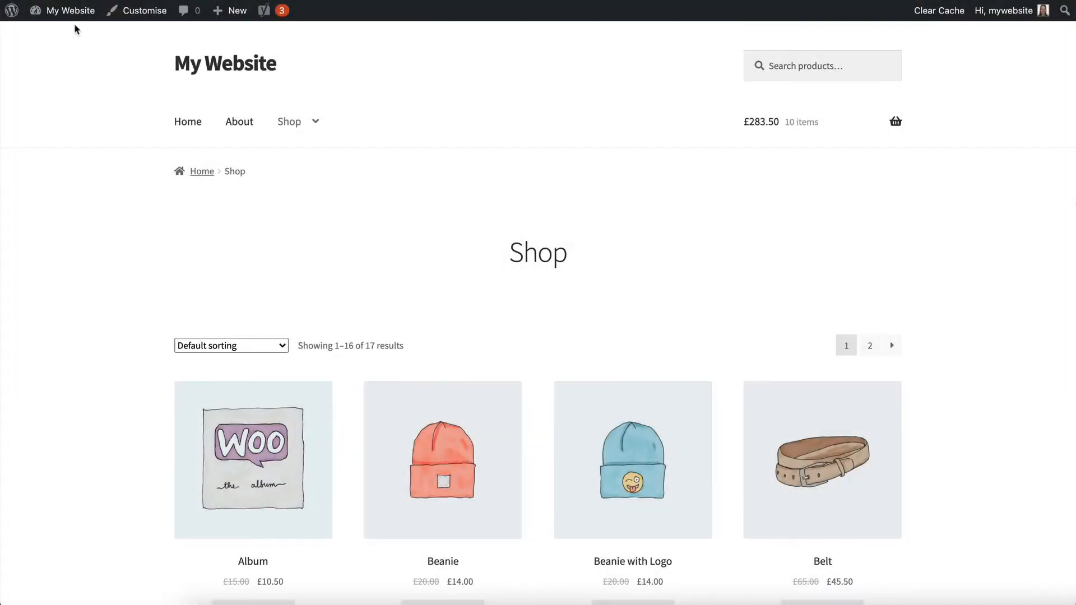
From the storefront, reach the WooCommerce Product categories list showing Music and its visibility.
left_click(70, 10)
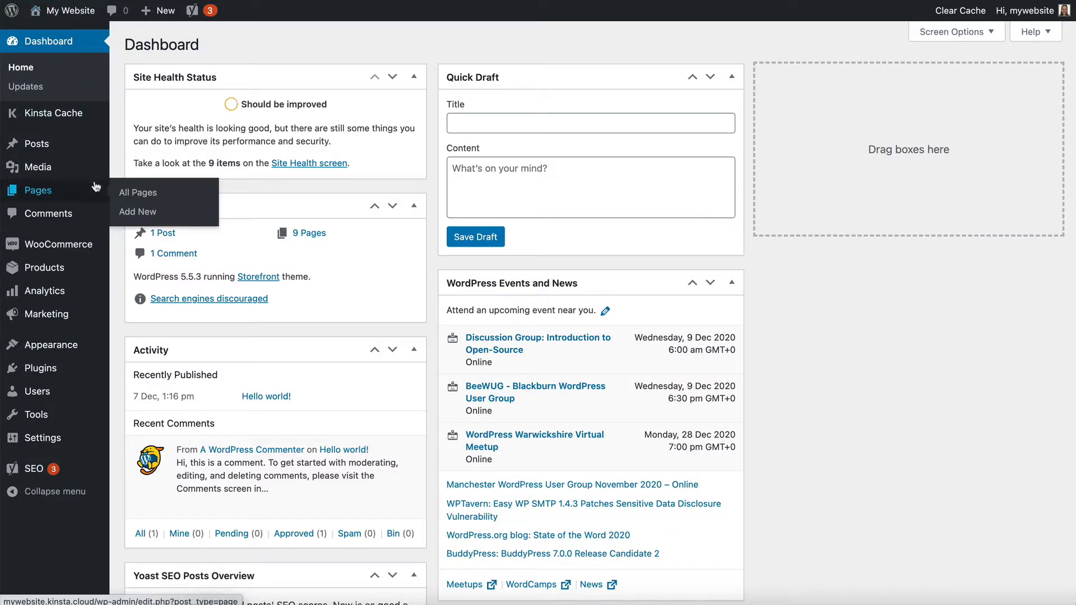
mouse_move(43, 268)
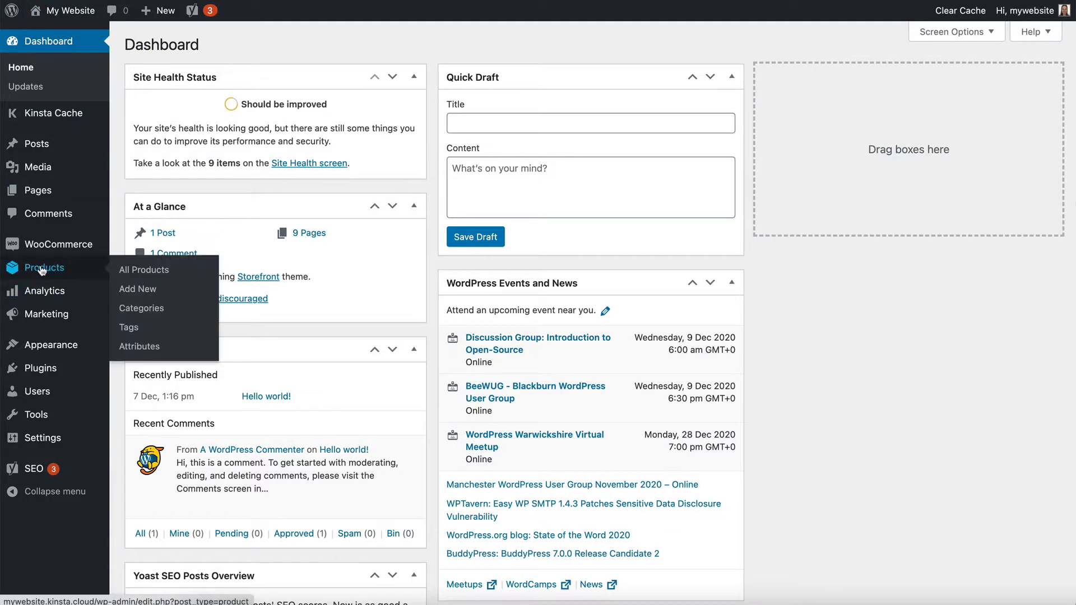
left_click(141, 307)
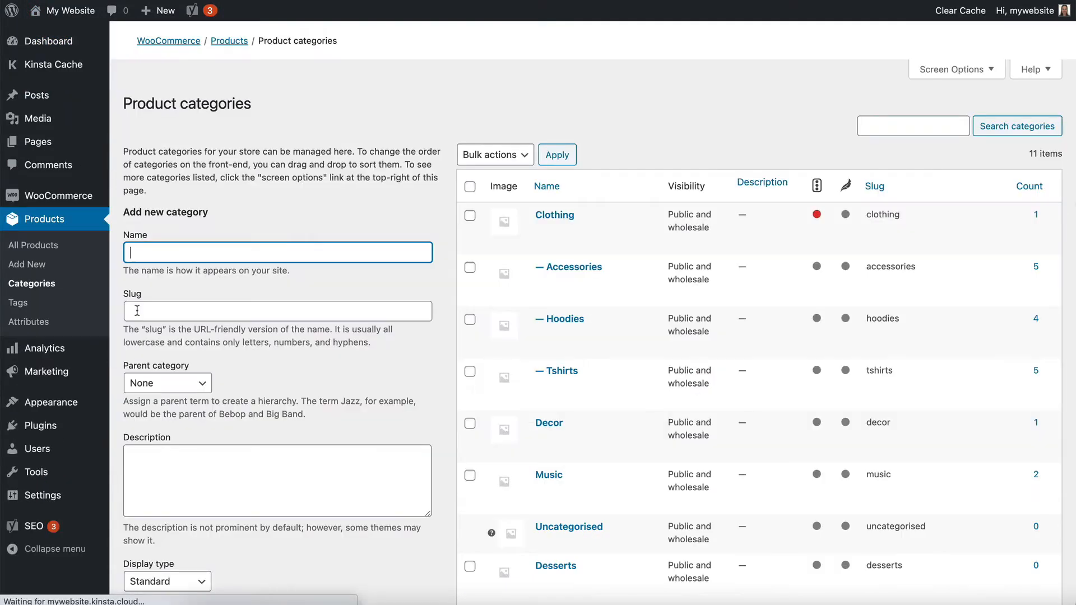
scroll("down", 3)
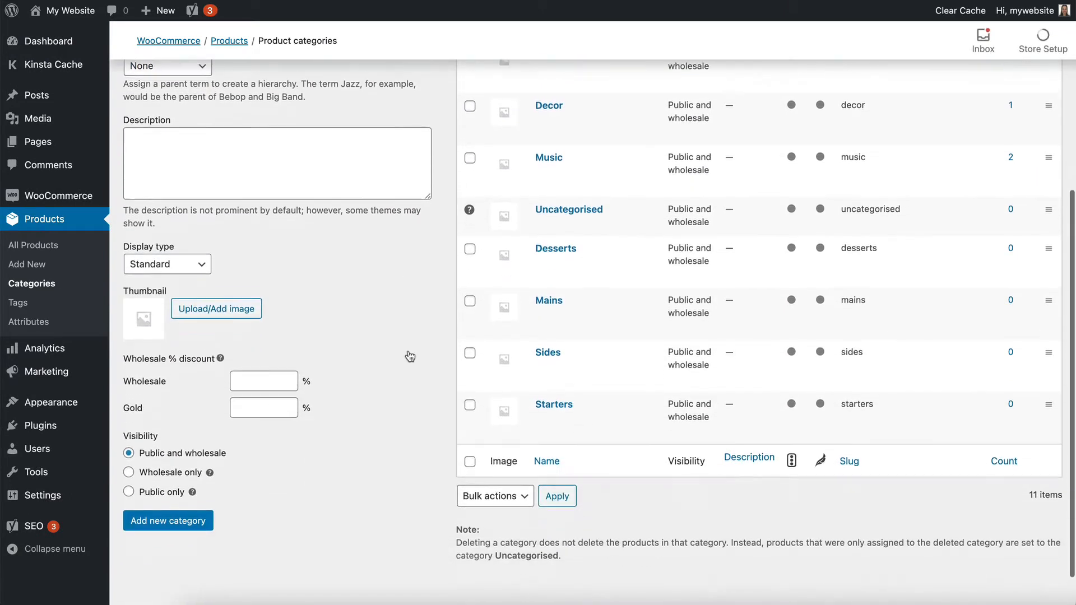
scroll("down", 3)
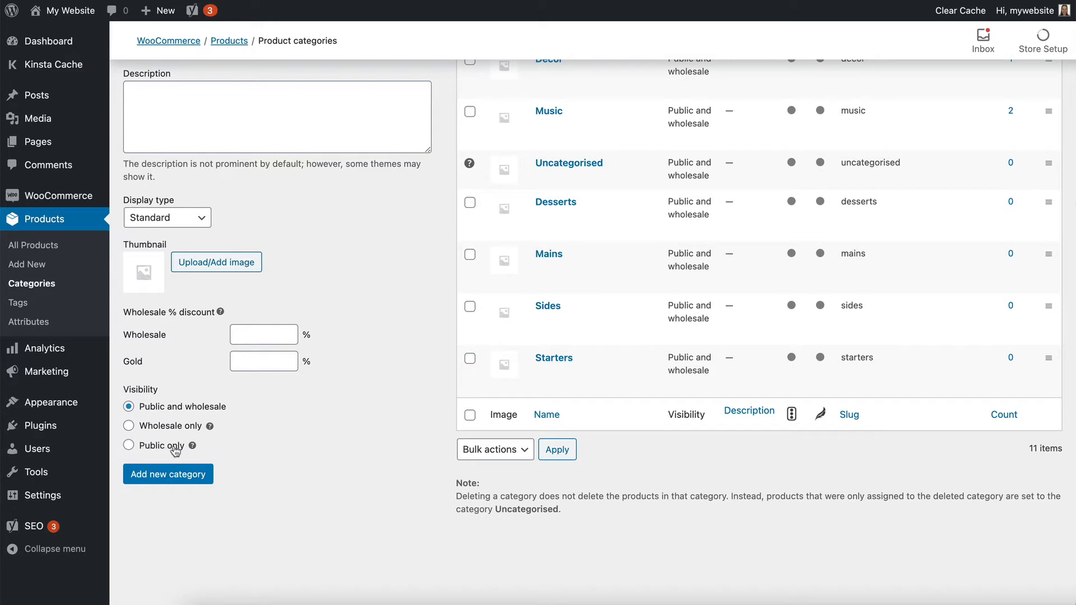
left_click(129, 426)
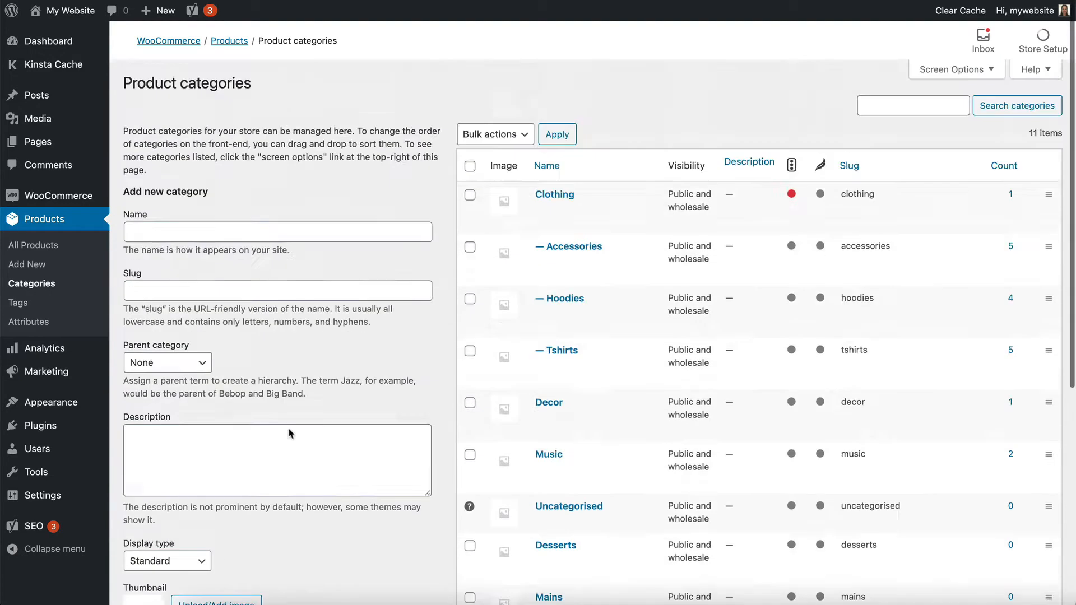
Edit the Music category, set its visibility to Wholesale only, and update it.
scroll("down", 3)
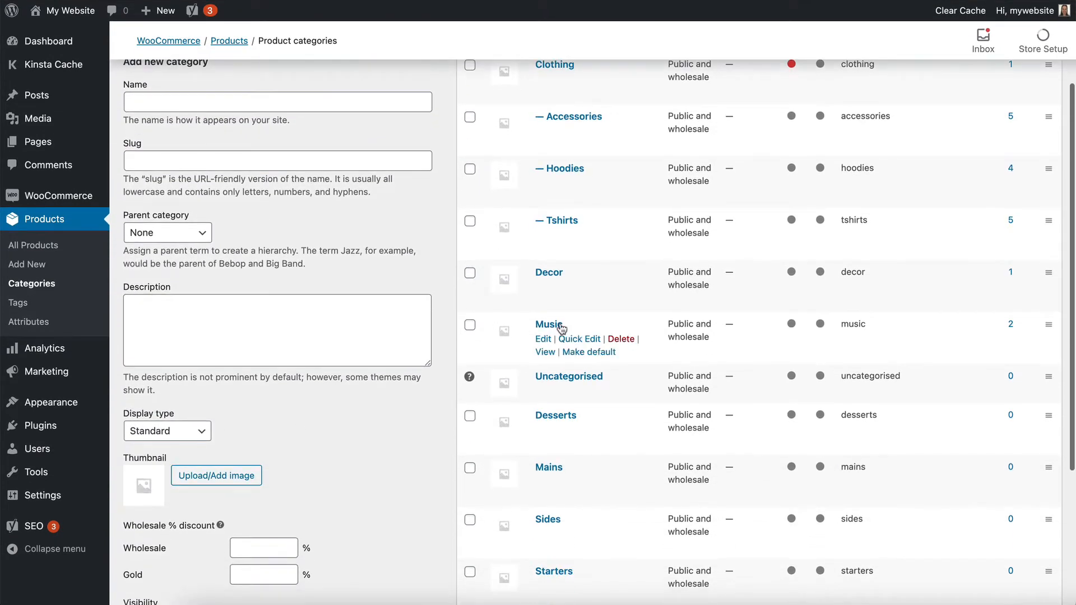
left_click(543, 338)
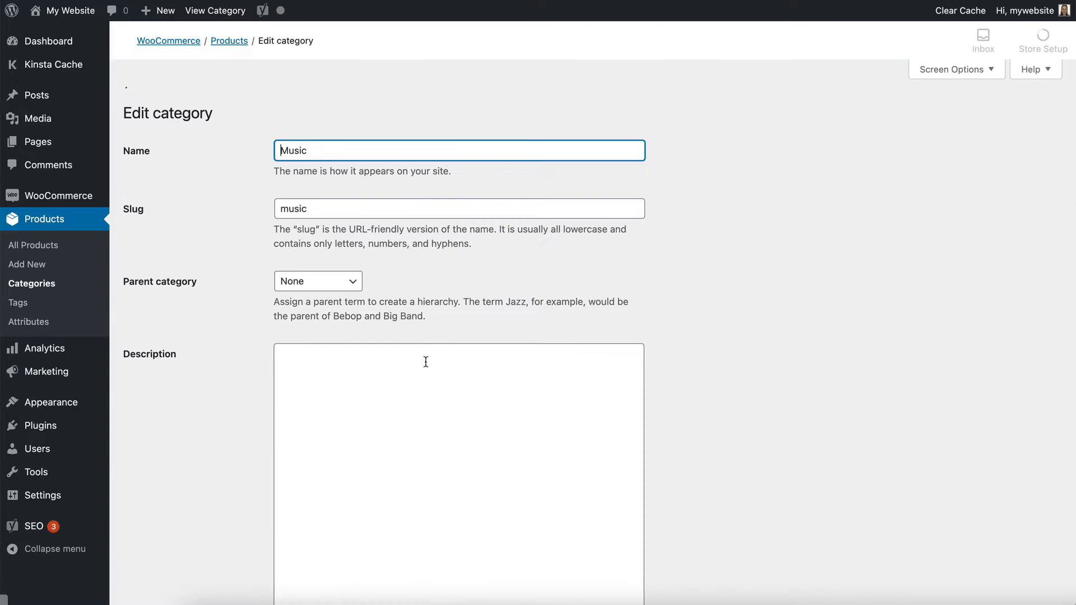
scroll("down", 3)
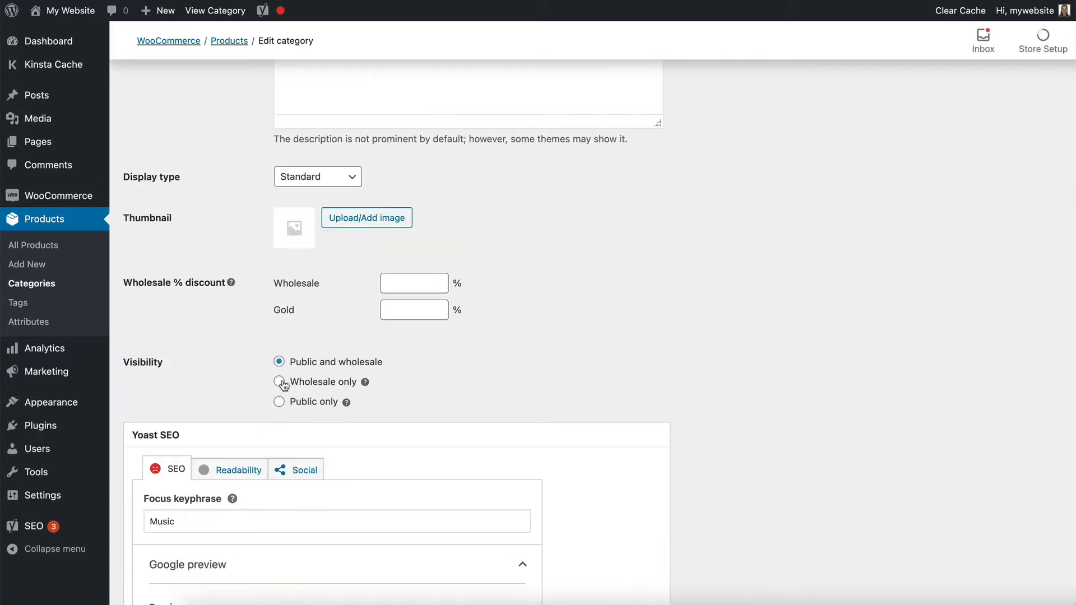
left_click(280, 370)
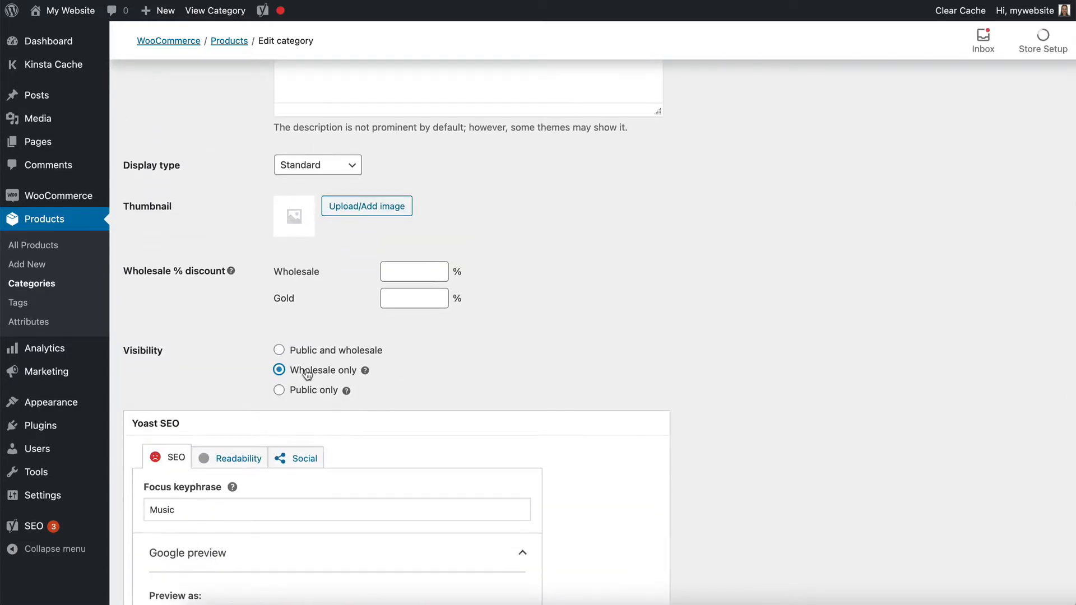
scroll("down", 3)
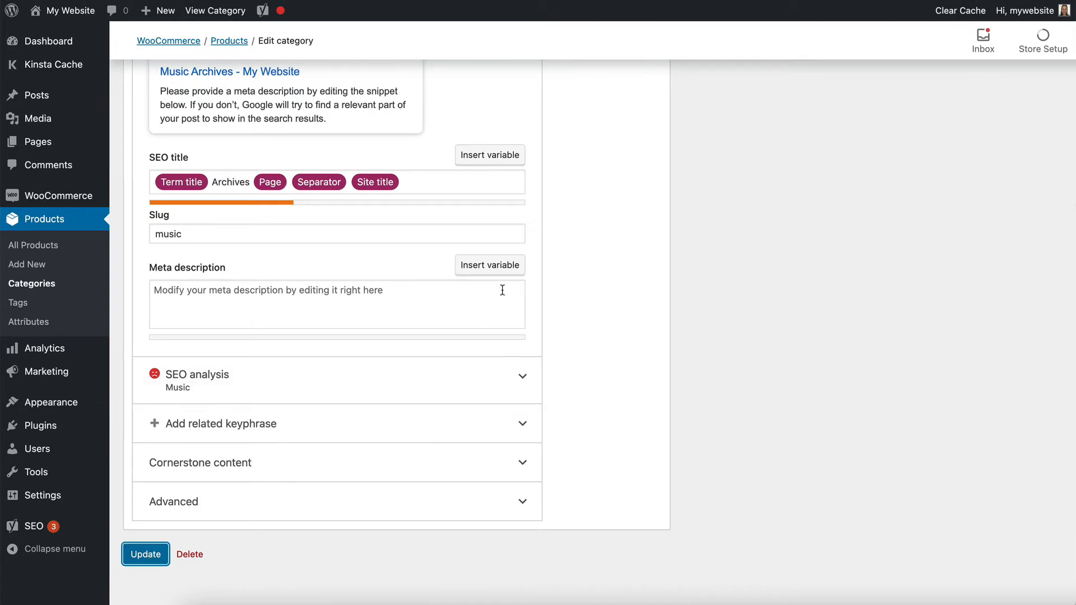
left_click(144, 554)
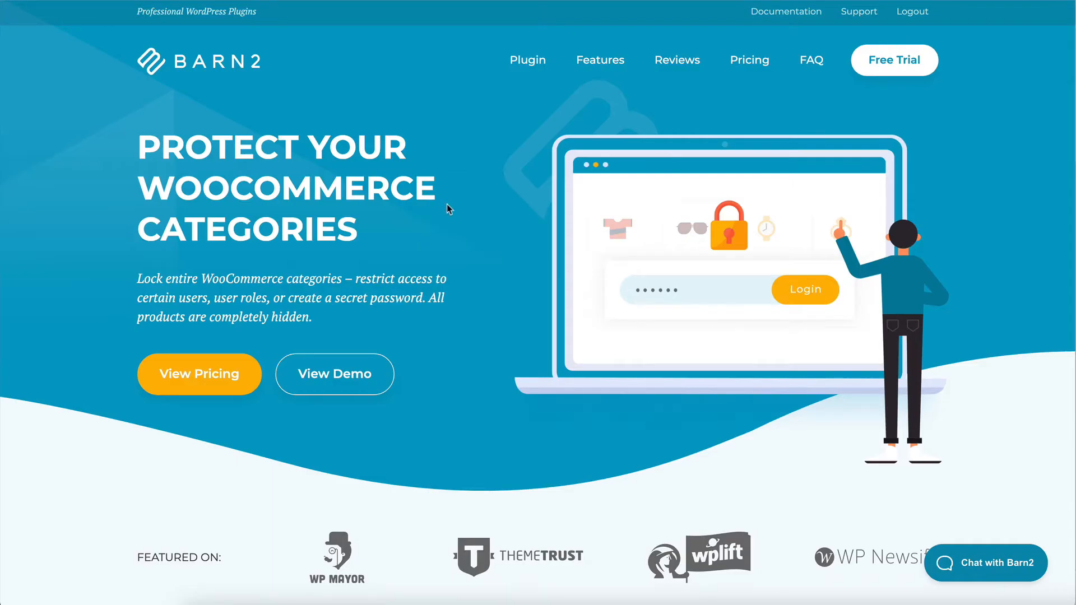
mouse_move(451, 206)
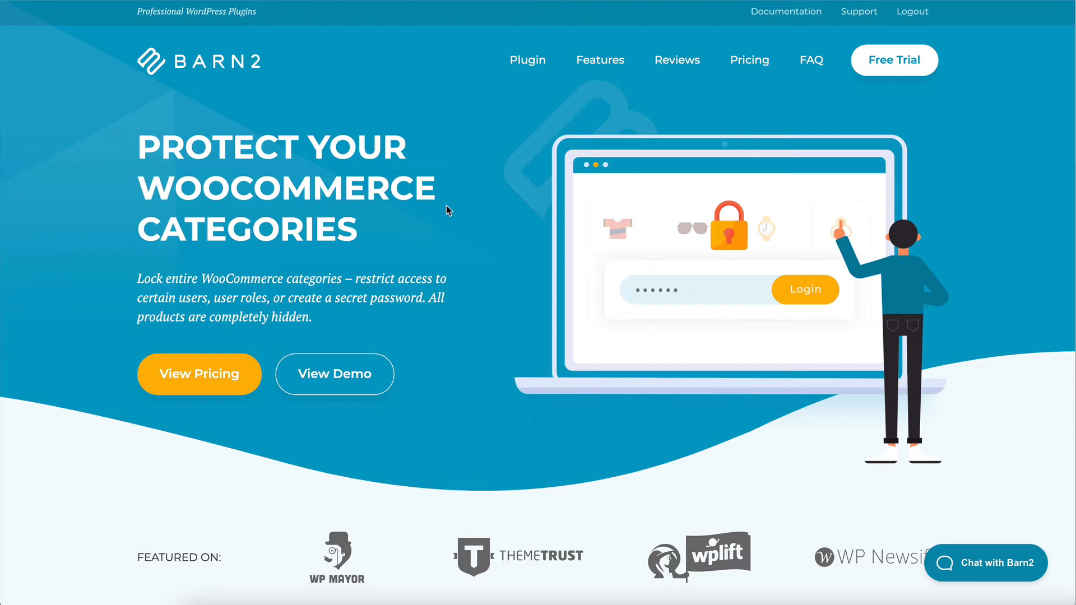
mouse_move(451, 213)
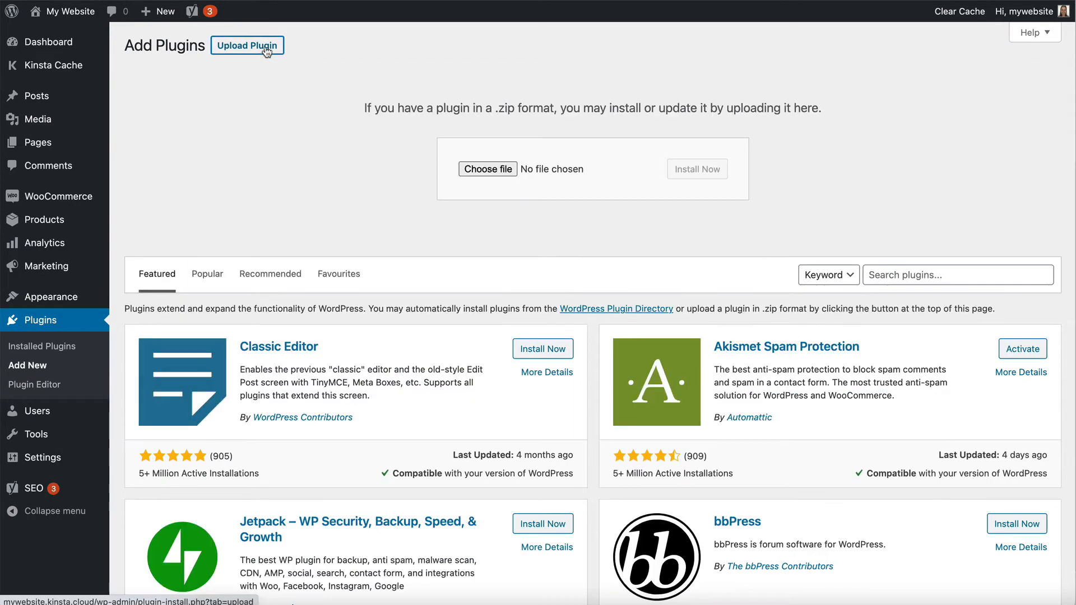
Choose woocommerce-protected-categories.zip as the plugin file to upload.
left_click(487, 169)
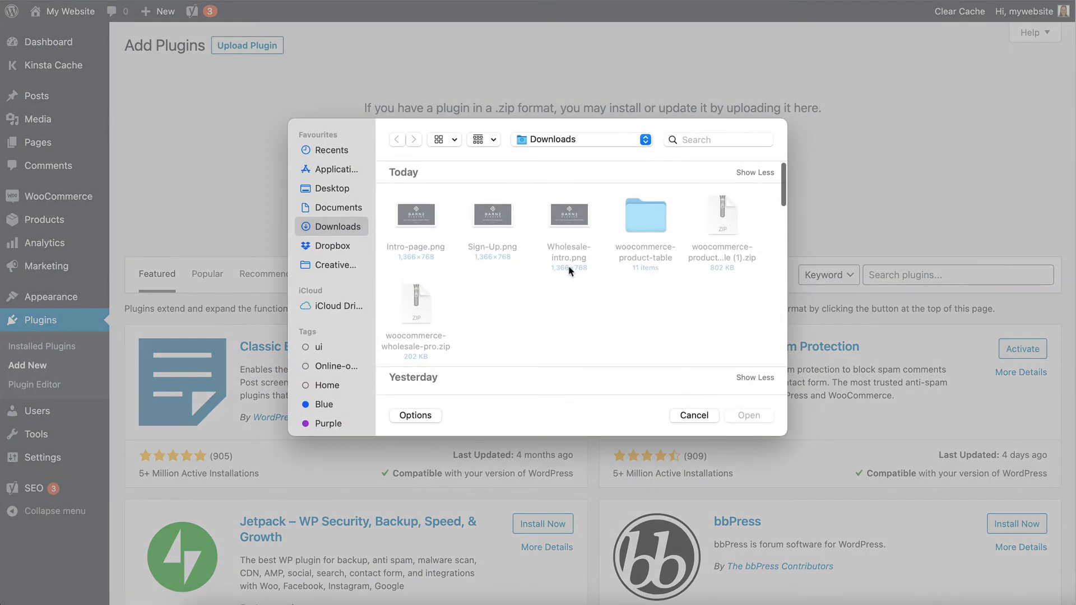
mouse_move(425, 323)
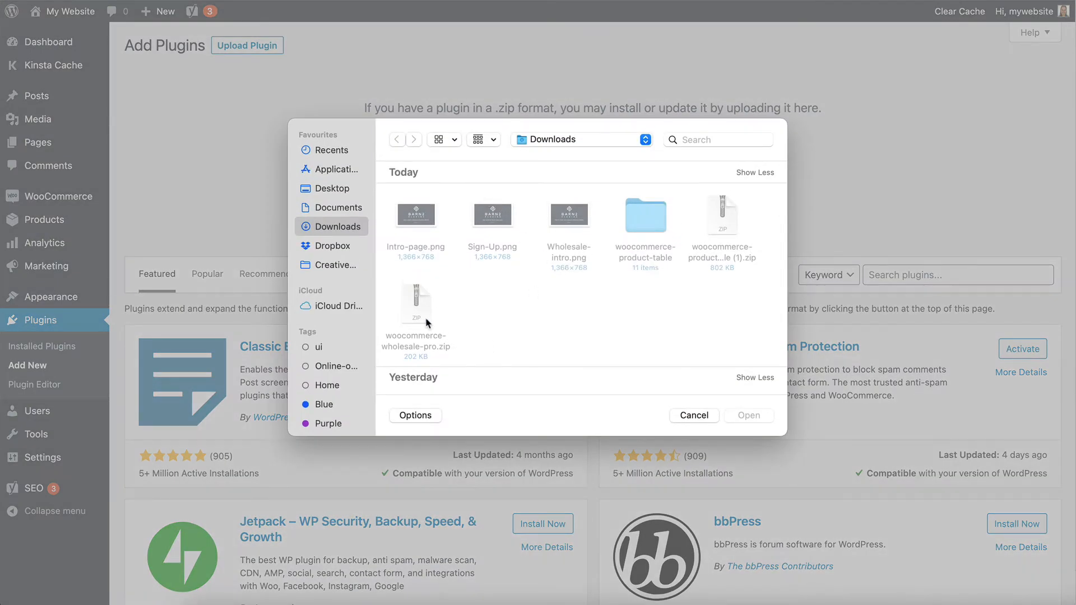
left_click(414, 305)
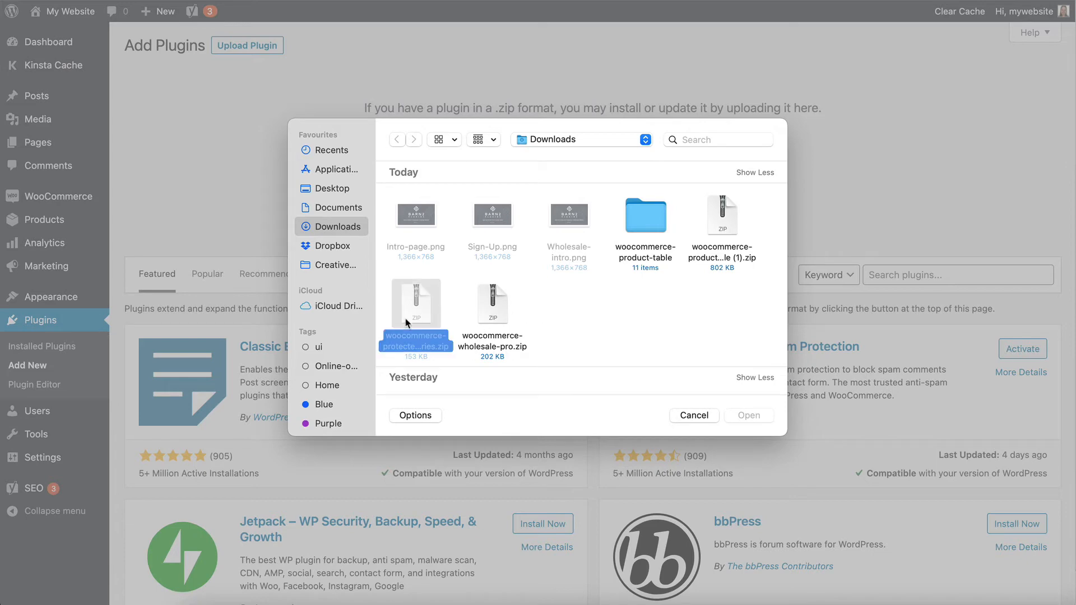
left_click(748, 415)
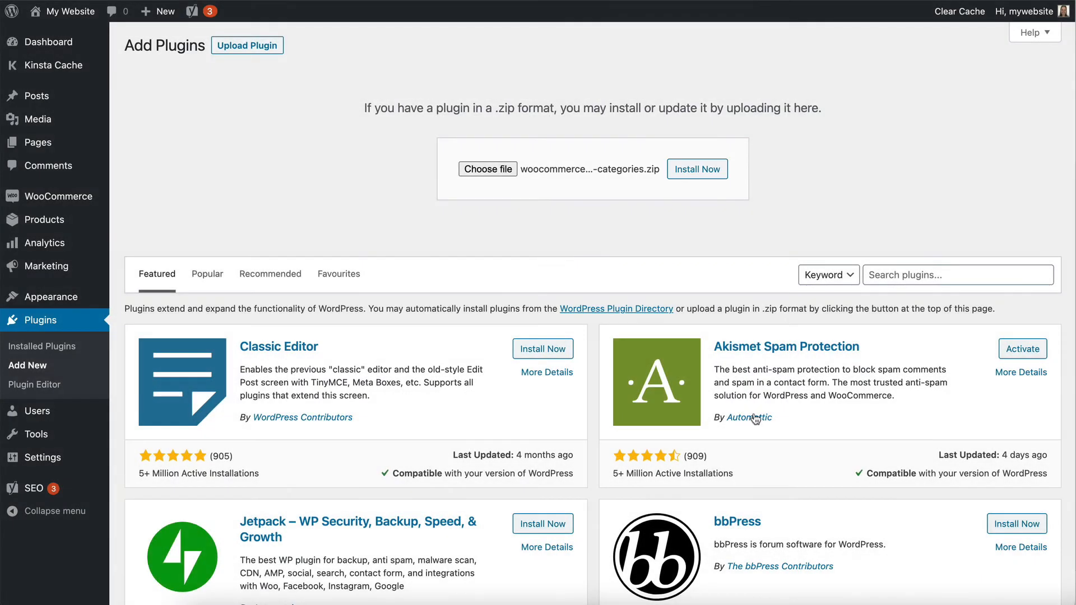
Install the plugin from the zip and activate it.
left_click(696, 169)
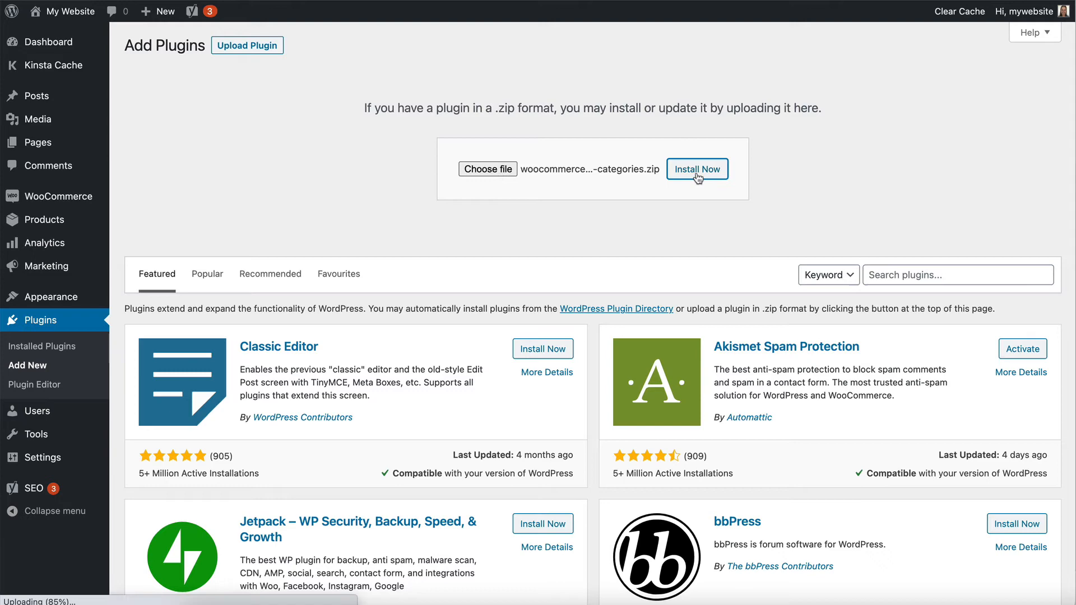
left_click(696, 170)
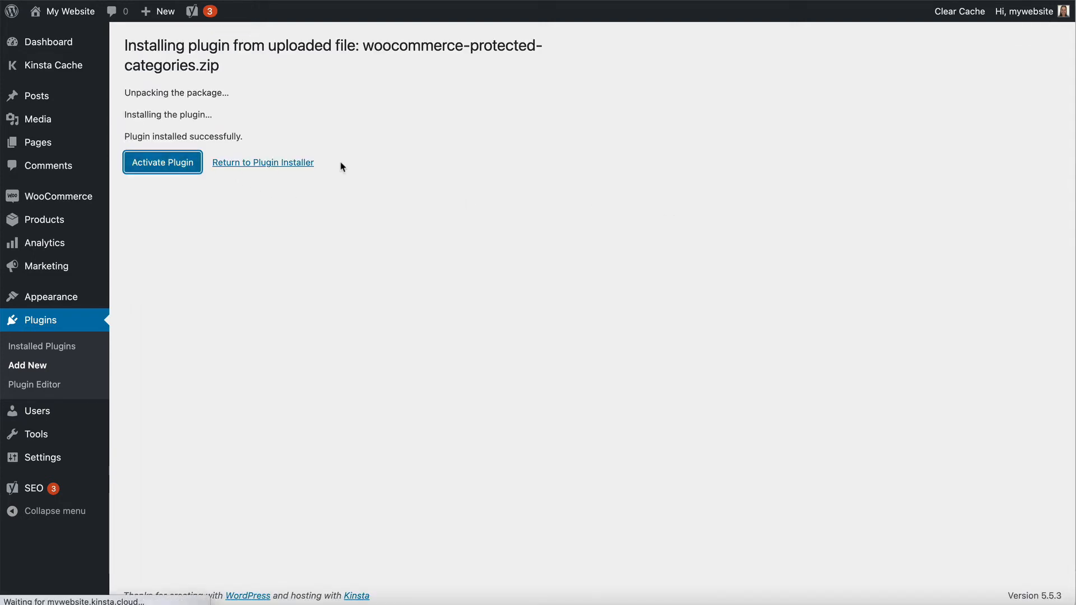
left_click(161, 162)
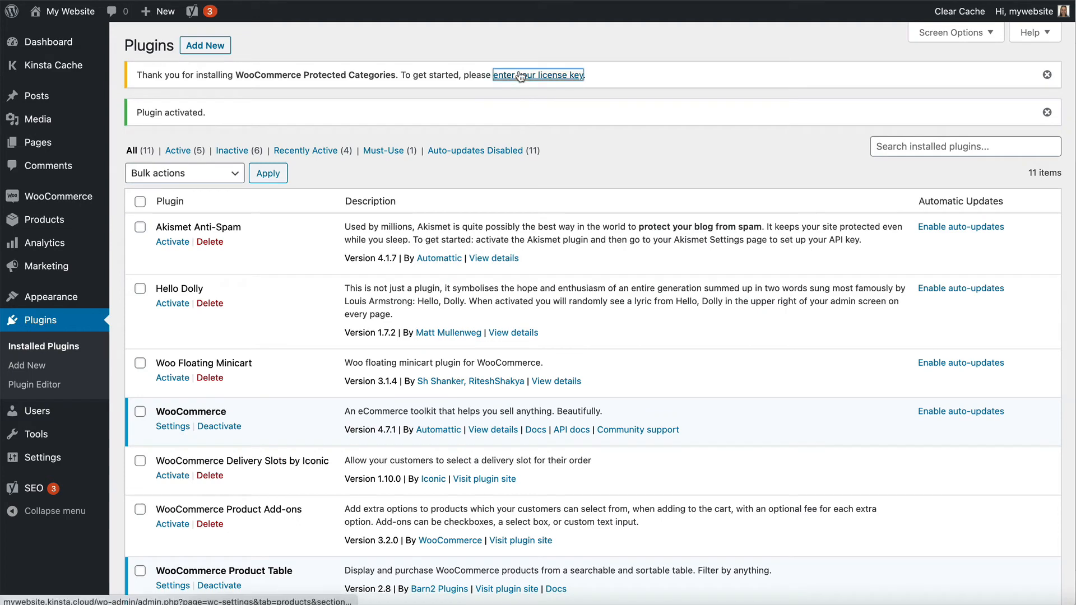
Activate the entered licence key and hide protected categories from the public store.
left_click(536, 75)
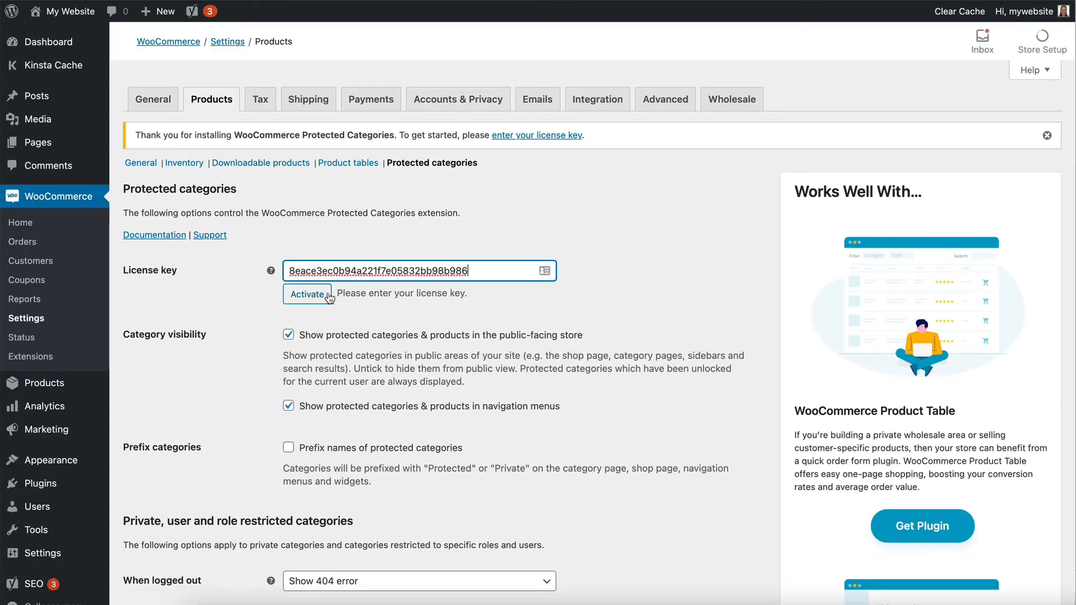
left_click(306, 294)
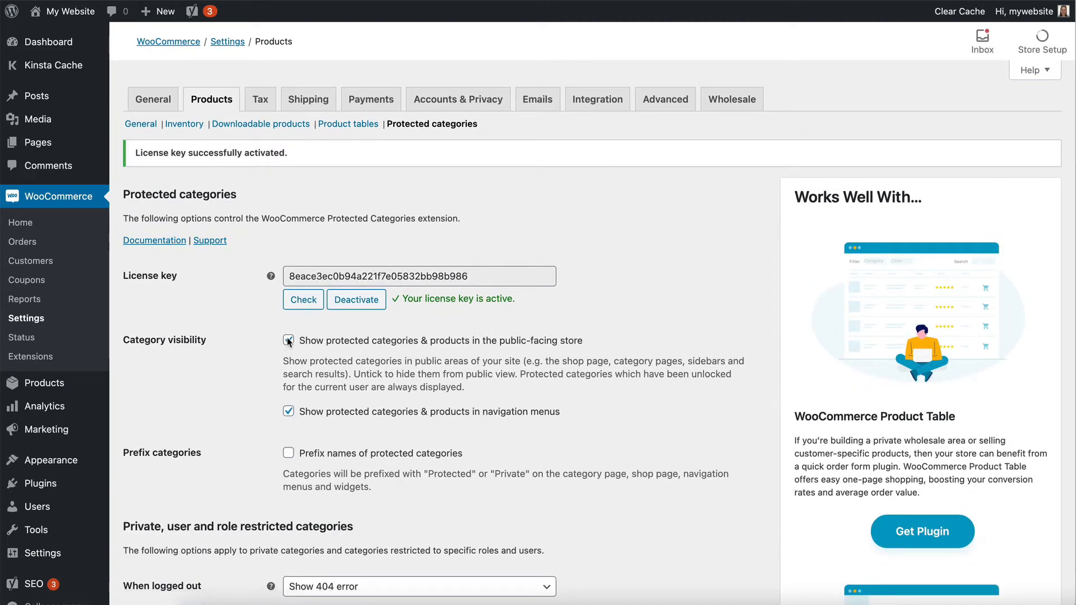
left_click(288, 341)
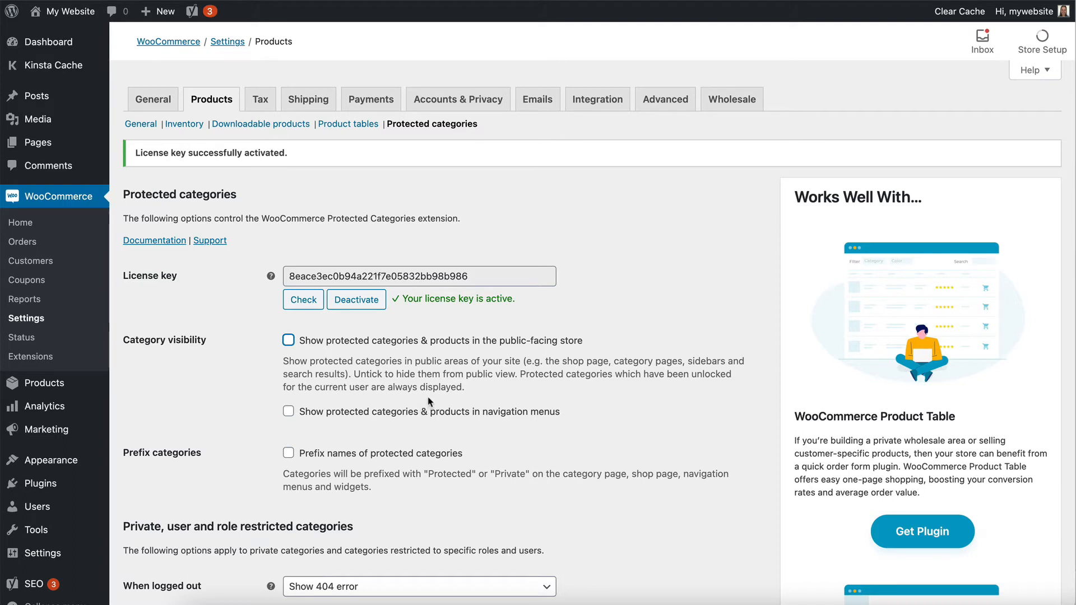
mouse_move(374, 360)
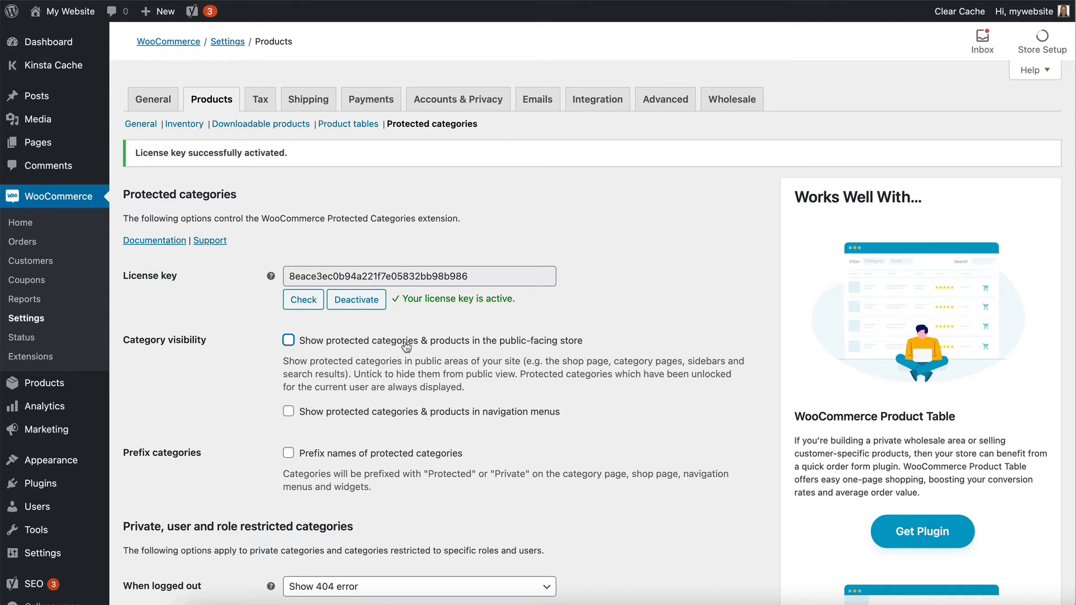
mouse_move(372, 370)
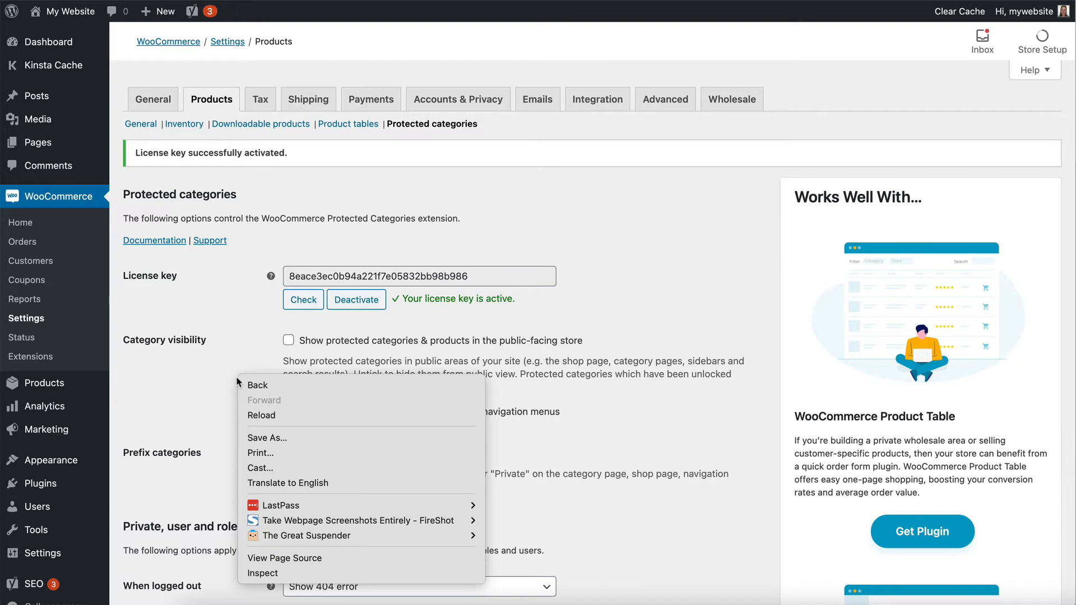
left_click(298, 355)
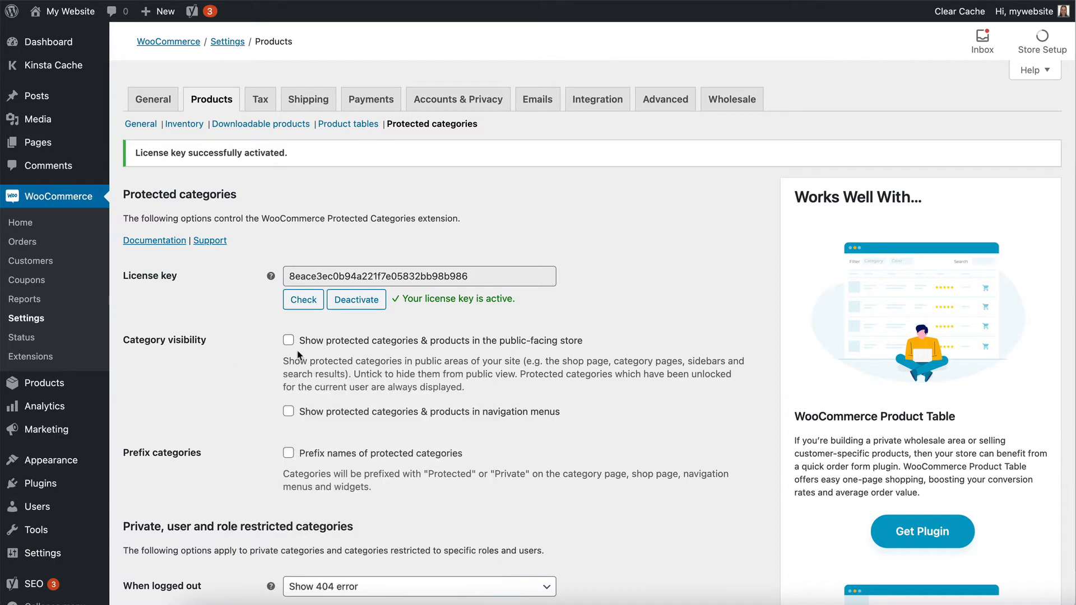
Save the Protected categories settings.
scroll("down", 3)
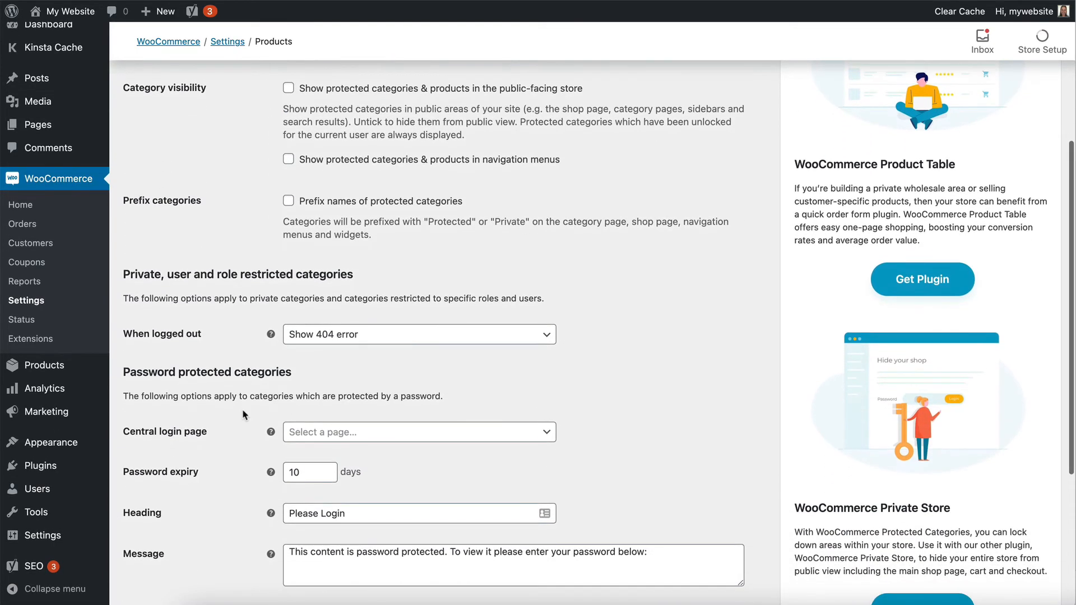
scroll("down", 3)
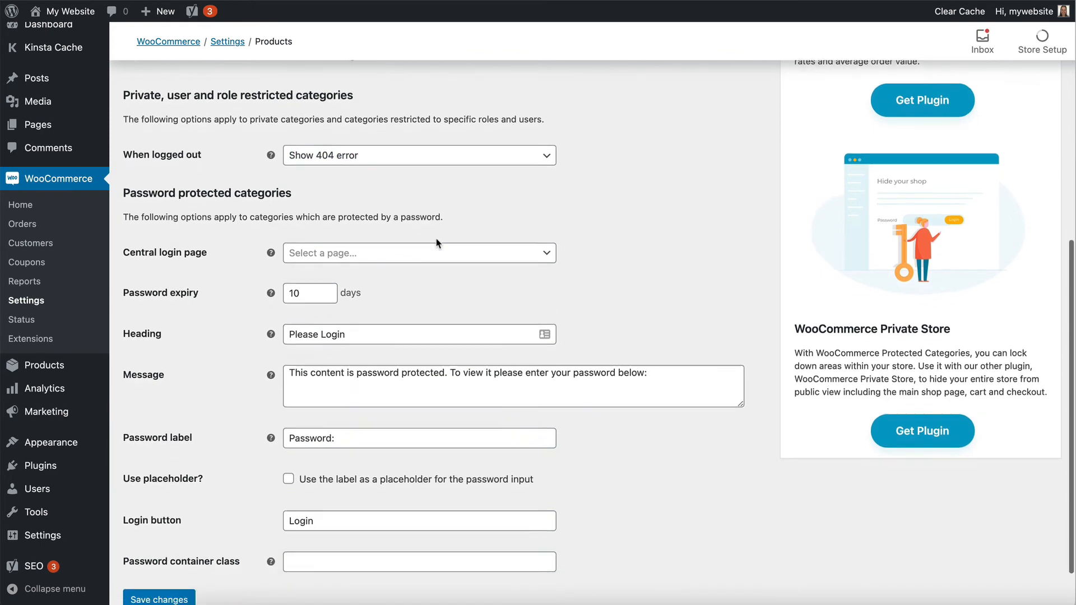
scroll("down", 3)
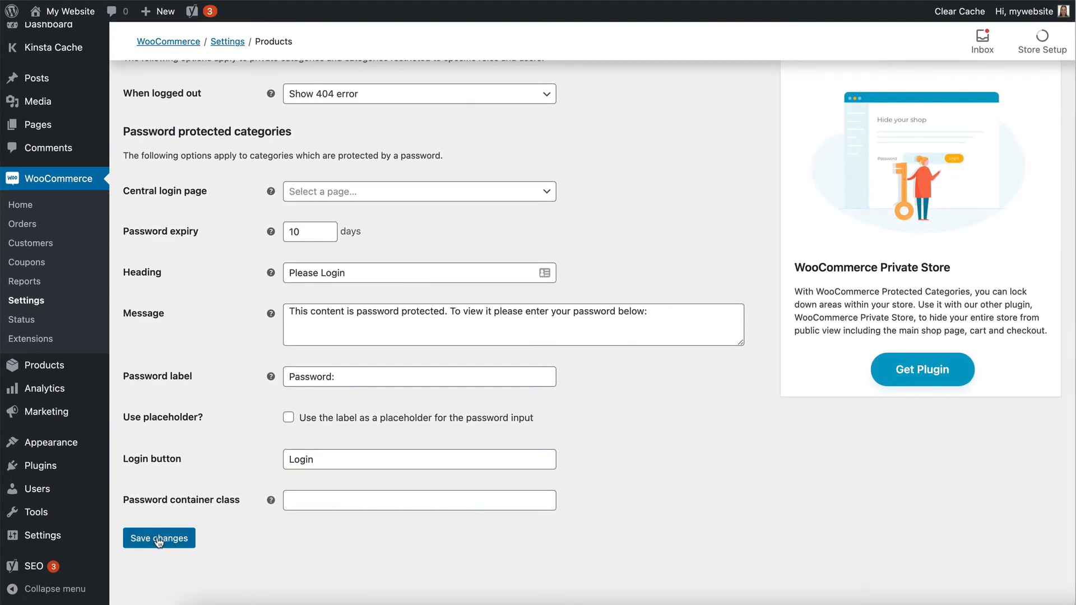
left_click(158, 538)
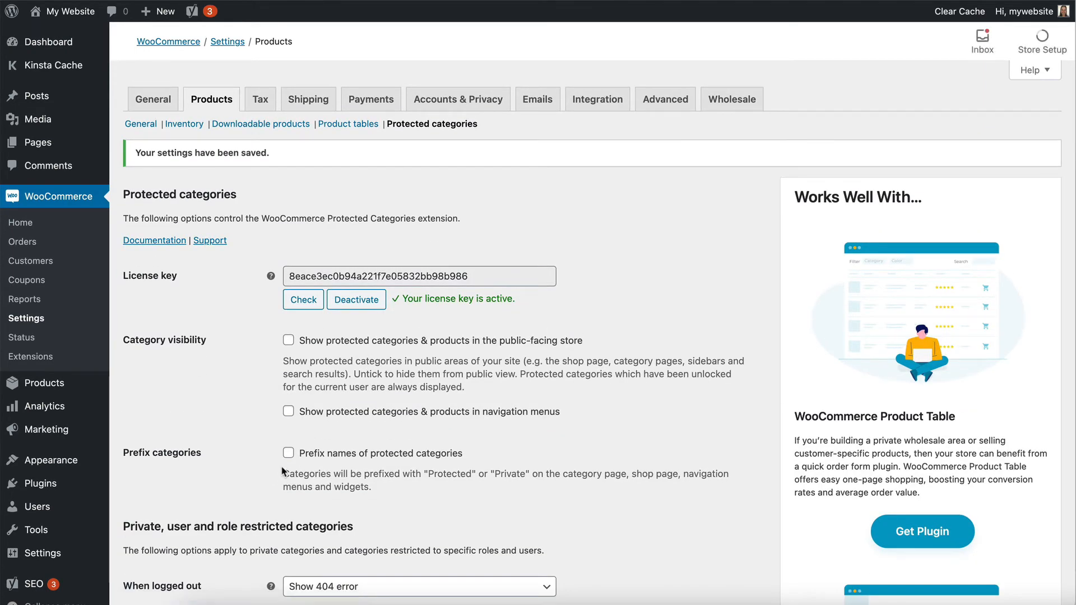
mouse_move(43, 383)
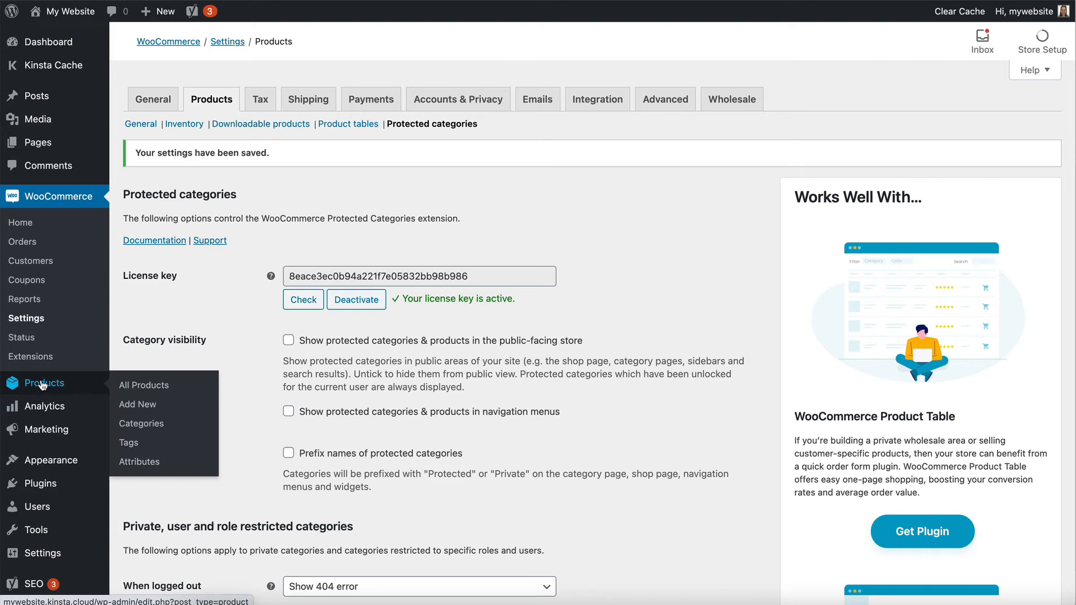
mouse_move(142, 424)
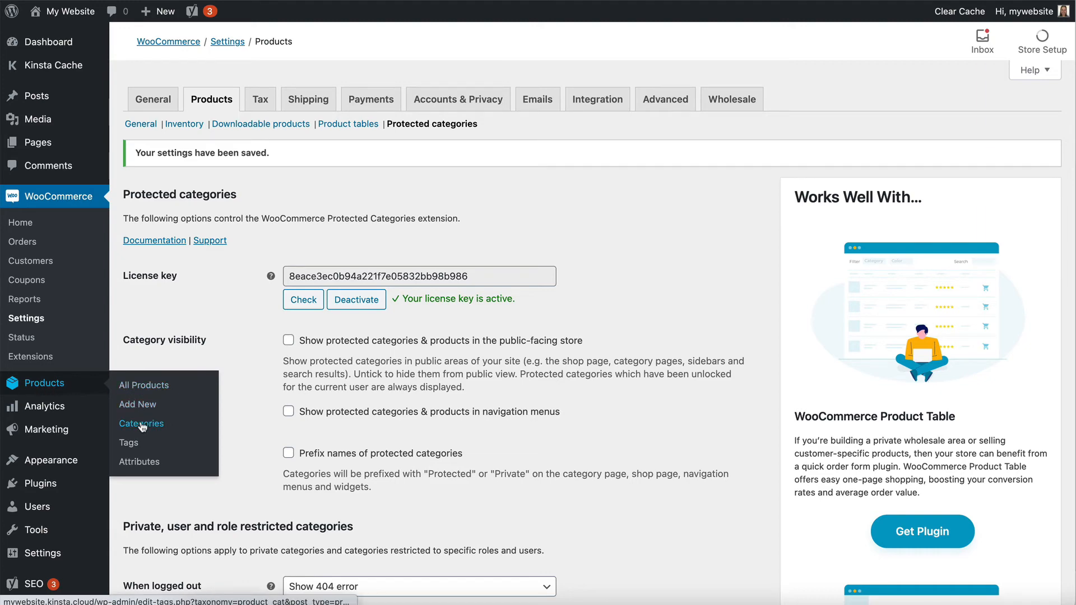
Reopen the Music category edit page and bring its Visibility control section into view.
left_click(141, 424)
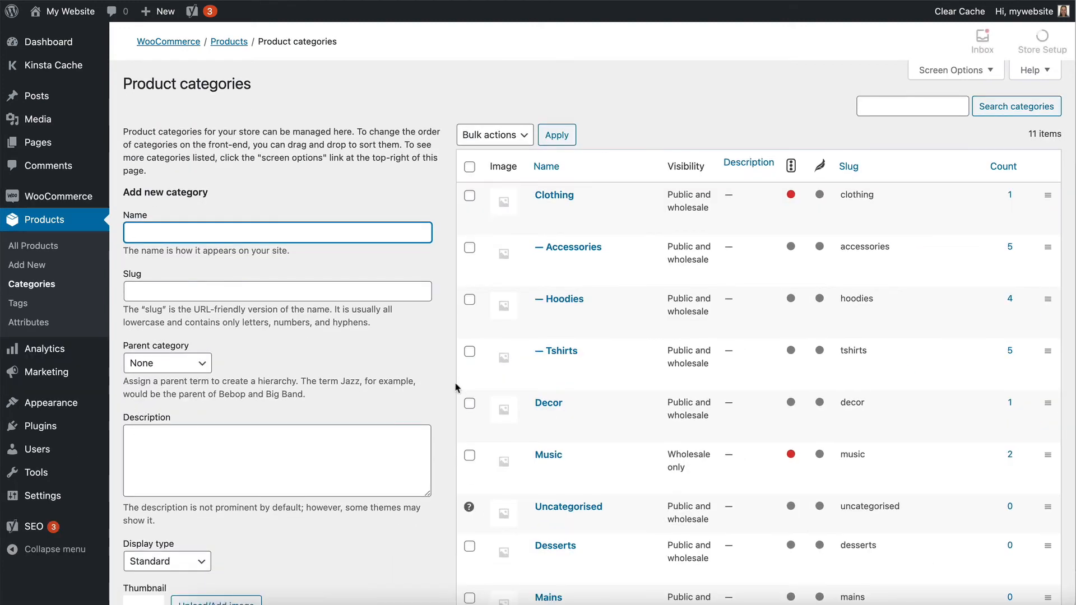
left_click(548, 454)
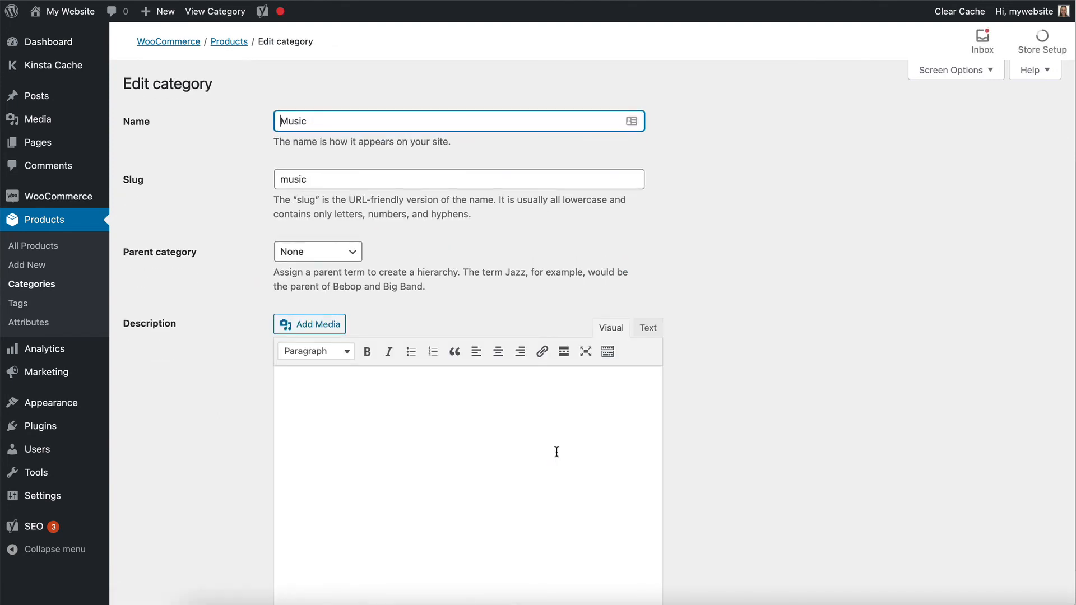
scroll("down", 3)
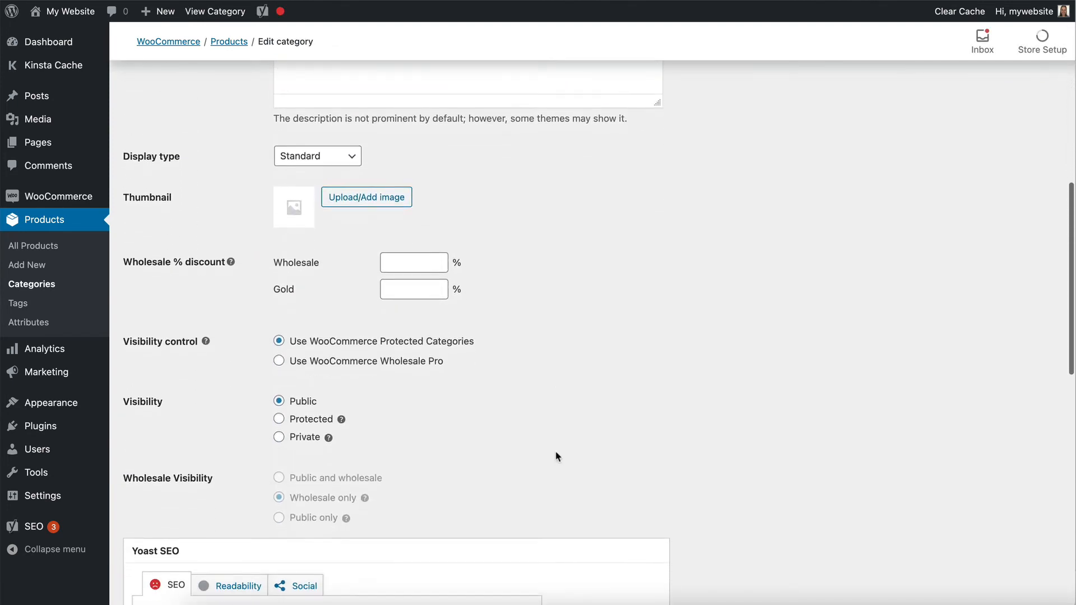
scroll("down", 3)
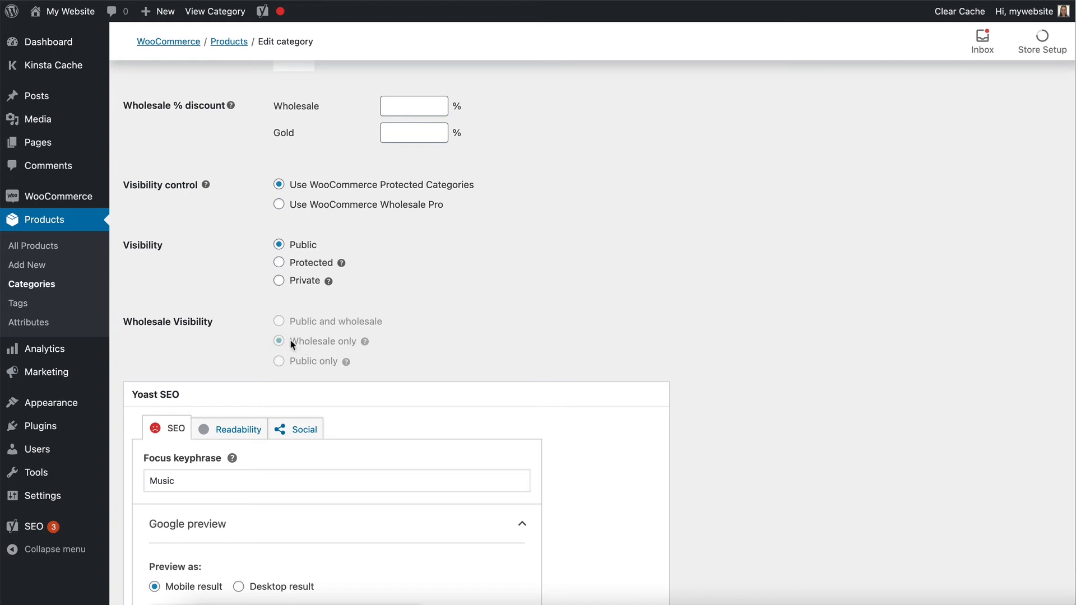
left_click(279, 204)
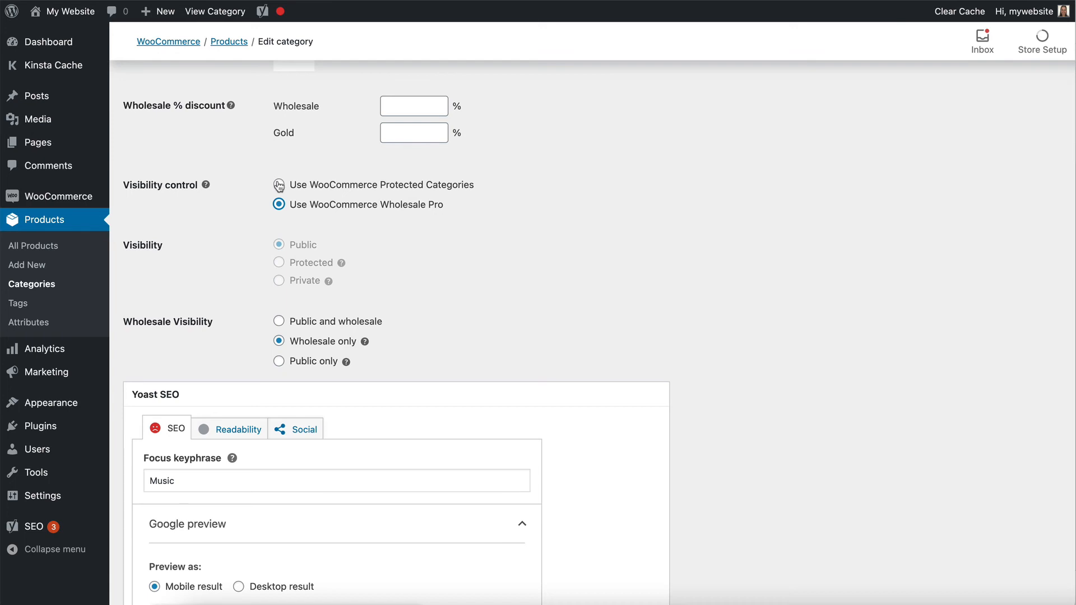
left_click(279, 185)
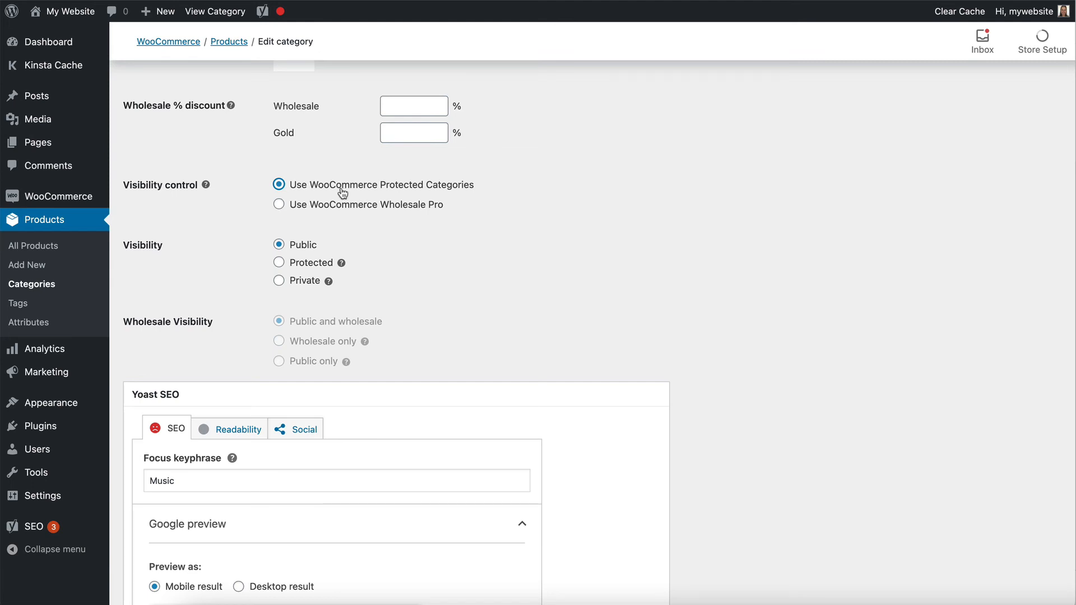
mouse_move(279, 267)
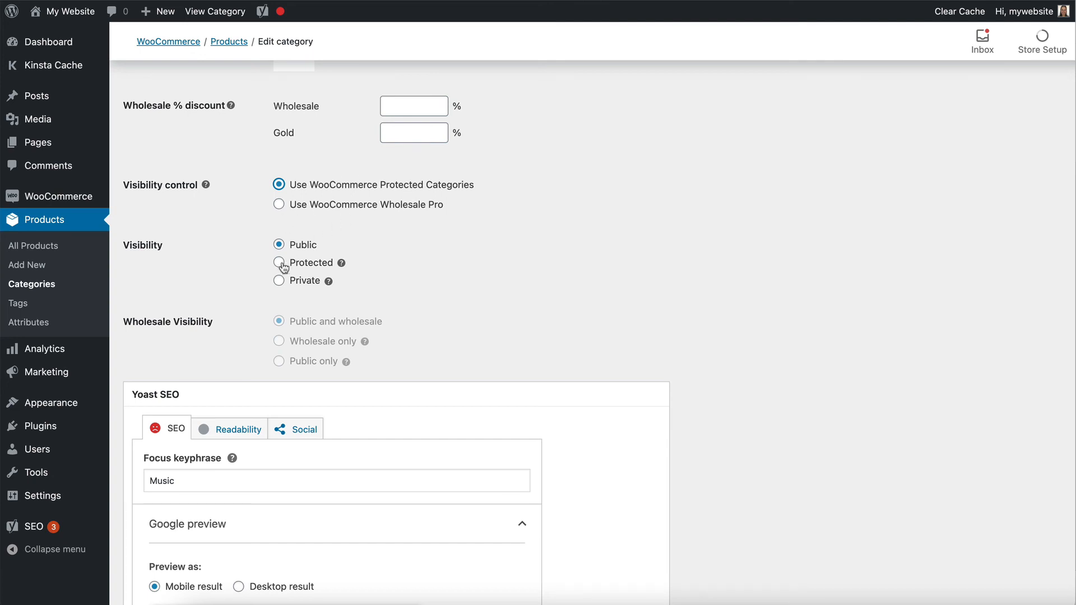
Set Music to Protected and restrict access by user role (Gold).
left_click(279, 263)
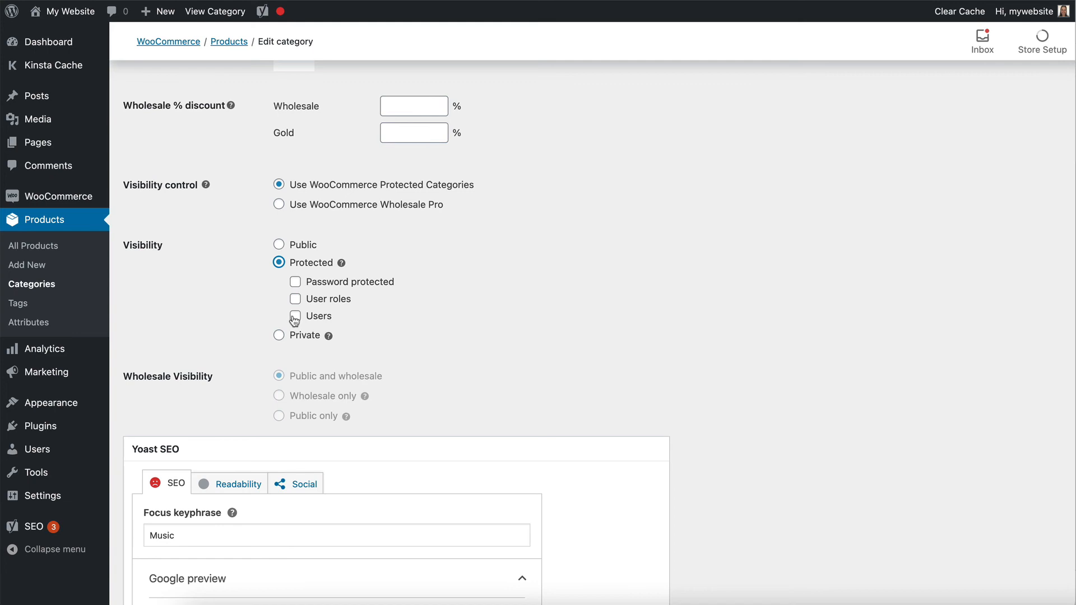
left_click(294, 298)
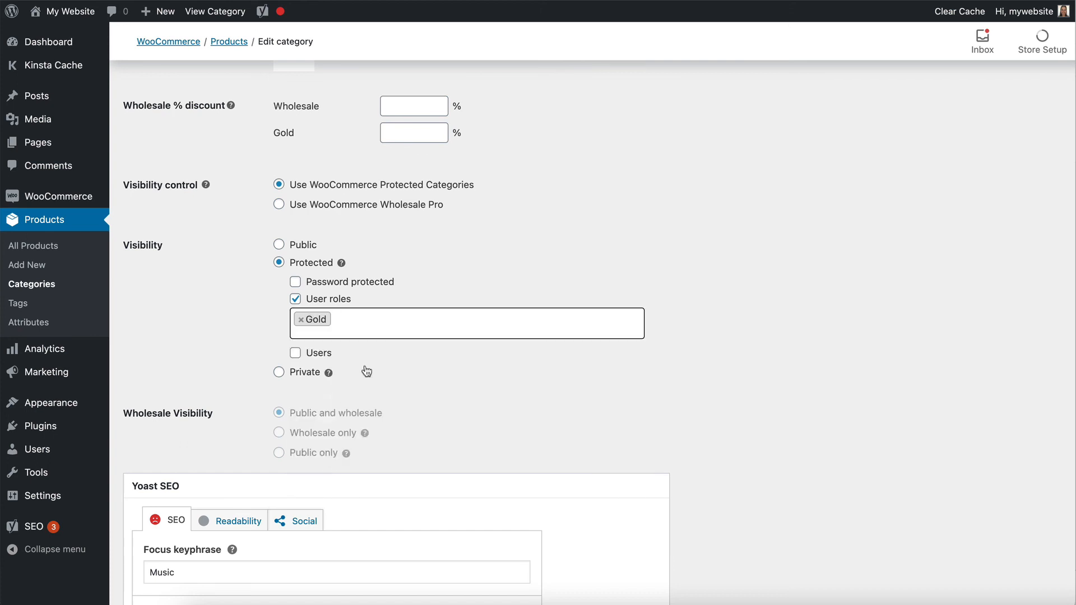
mouse_move(378, 357)
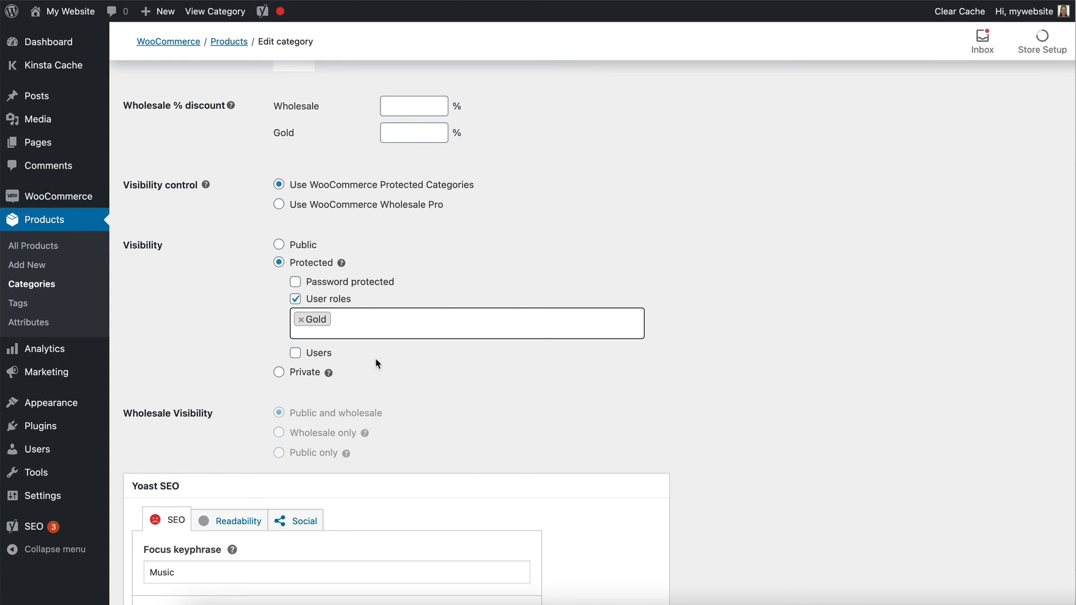
mouse_move(372, 353)
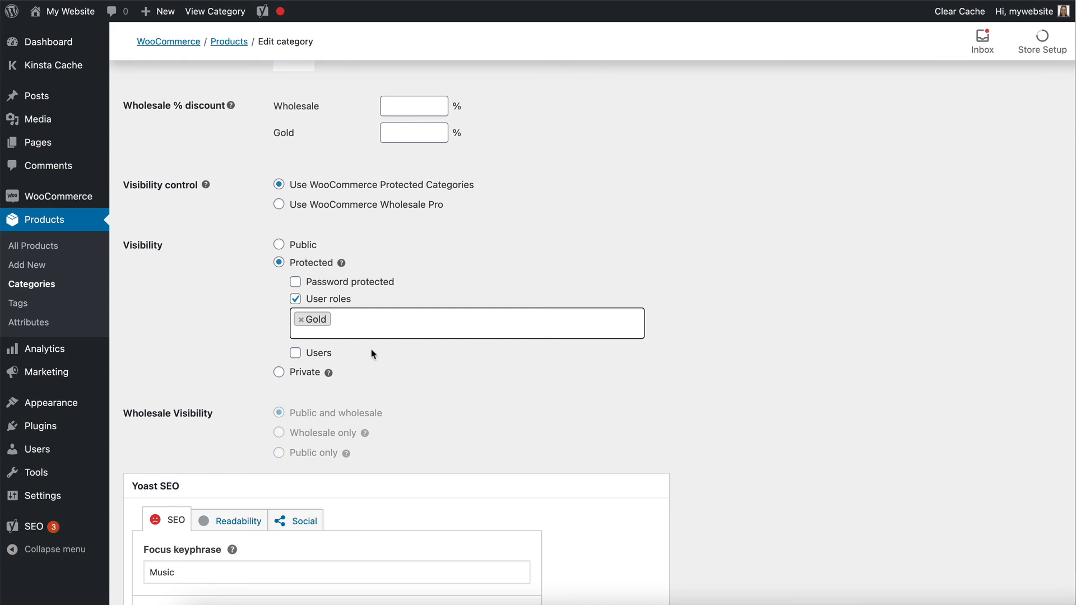
Try the individual Users restriction and its picker, then drop it again.
left_click(295, 353)
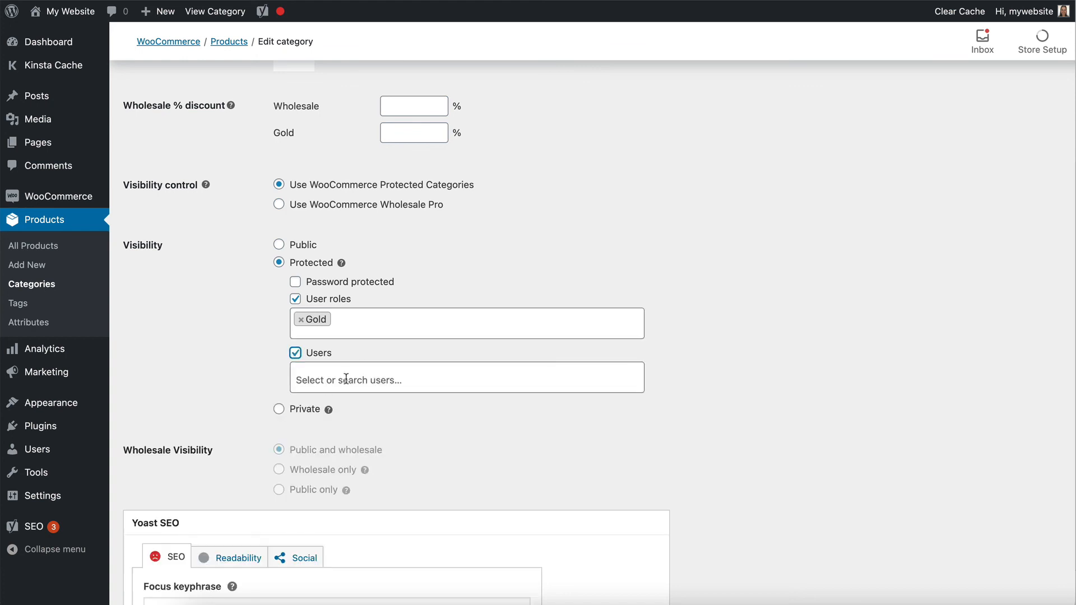
left_click(466, 377)
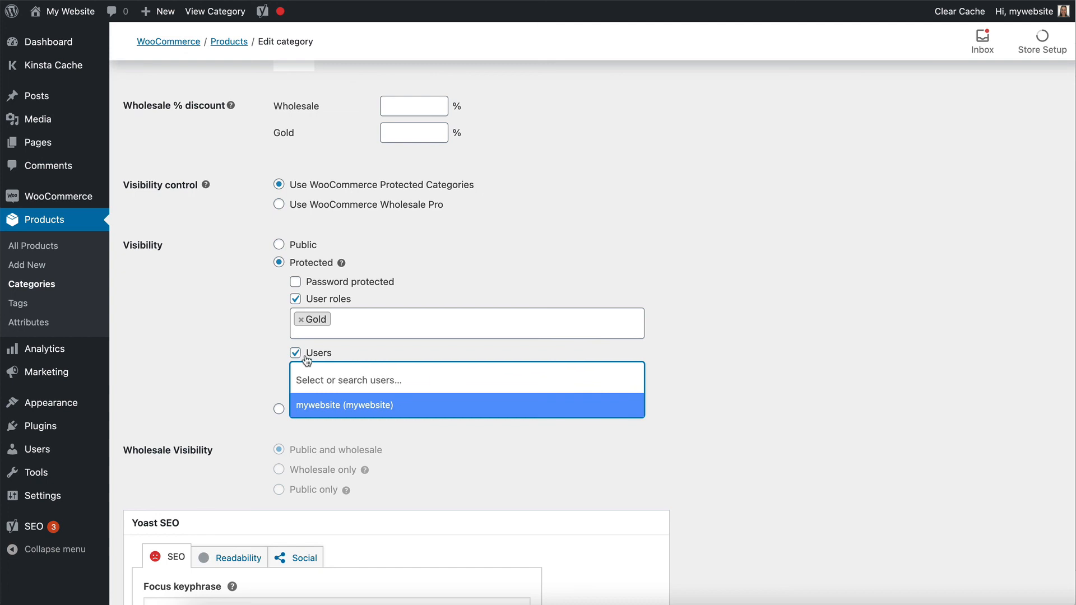
left_click(295, 352)
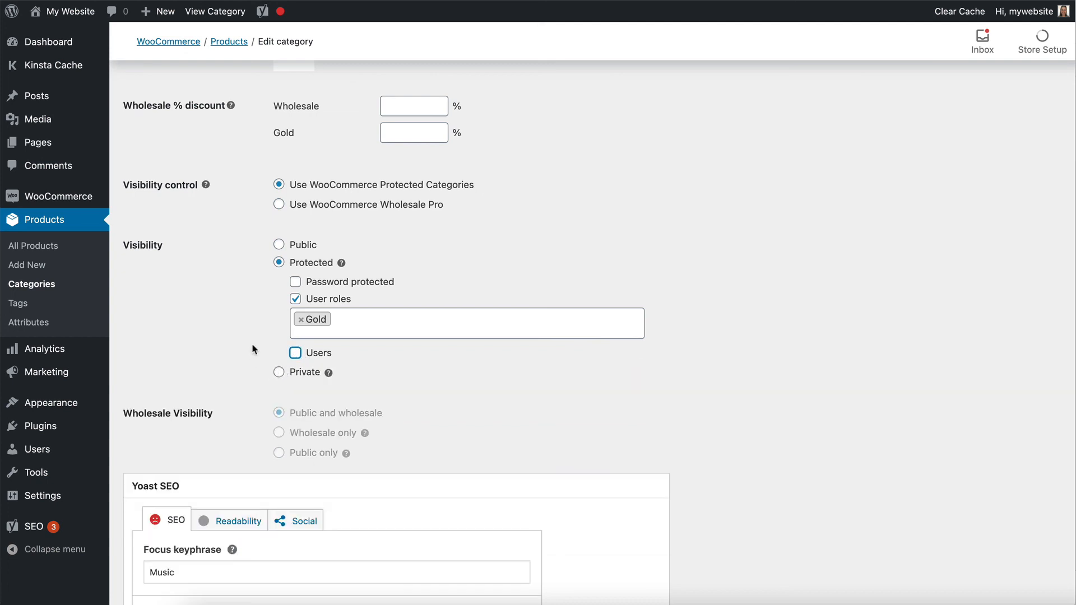
mouse_move(393, 355)
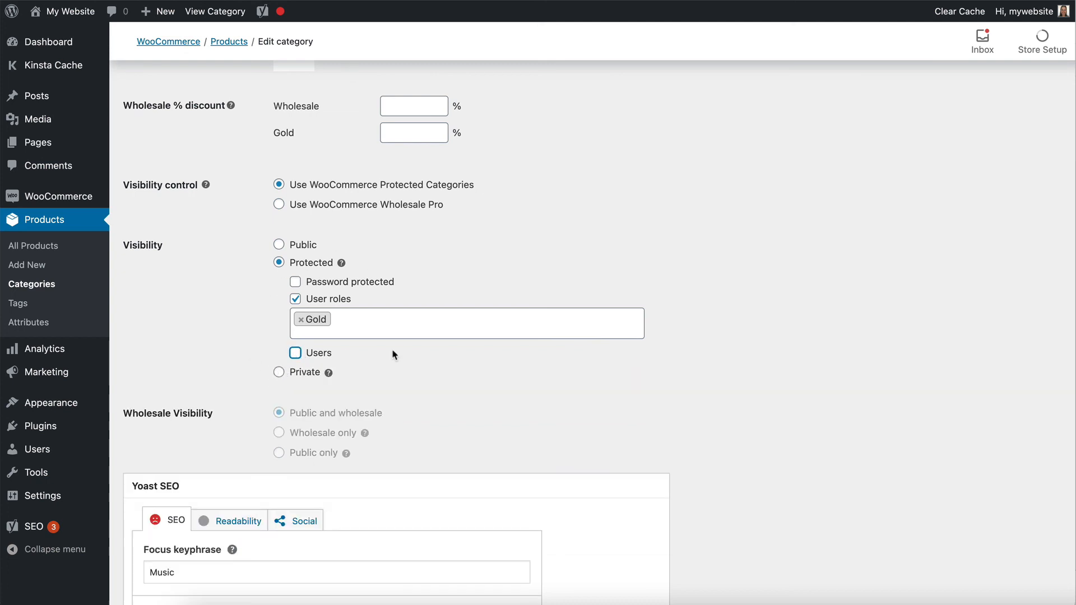
Toggle Visibility control to Wholesale Pro and back to Protected Categories.
left_click(279, 204)
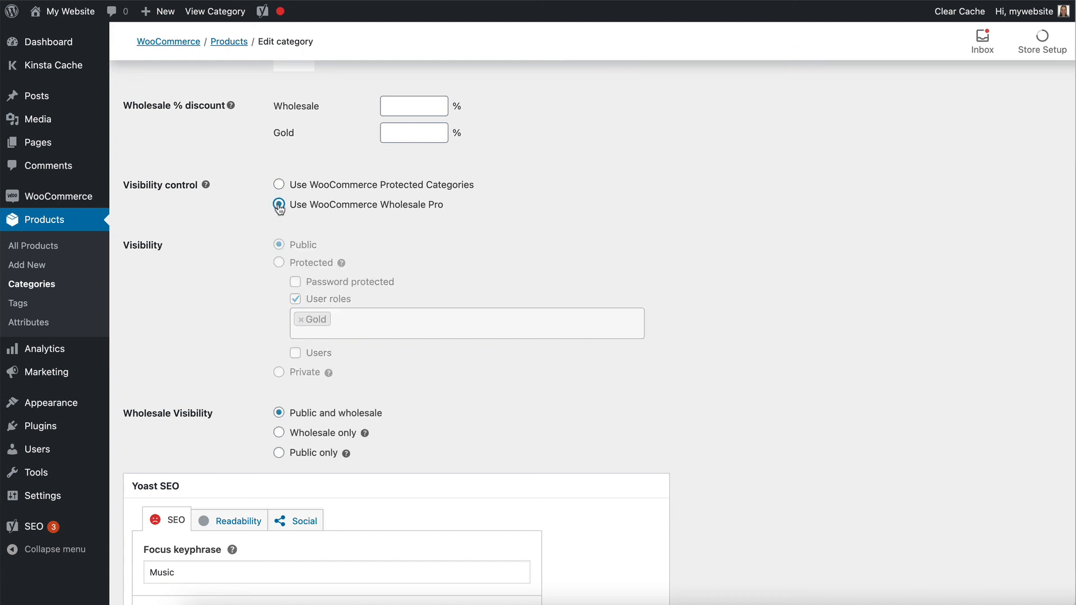
left_click(279, 185)
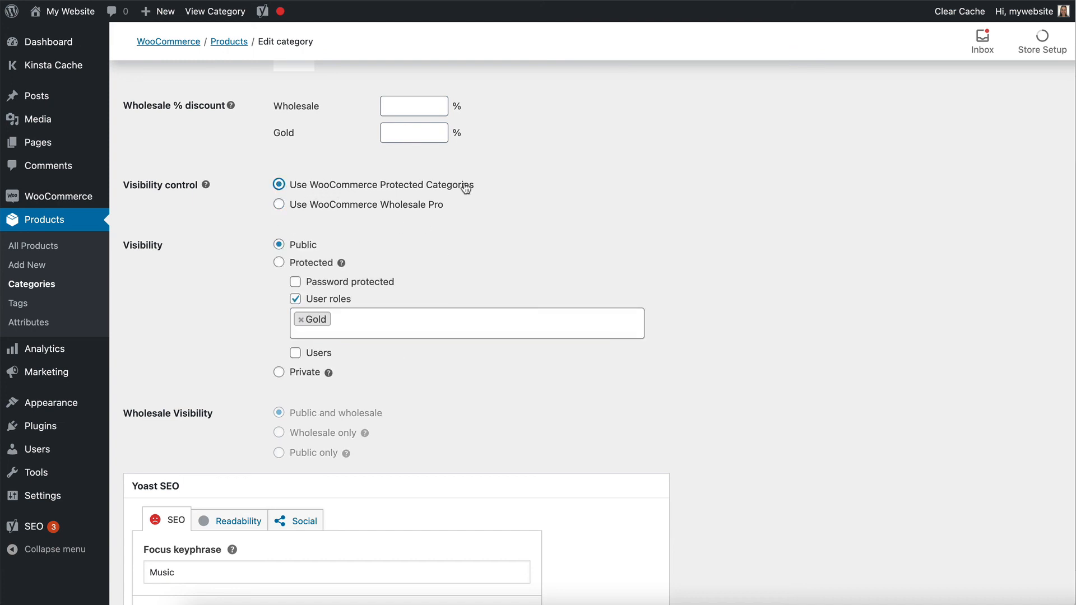